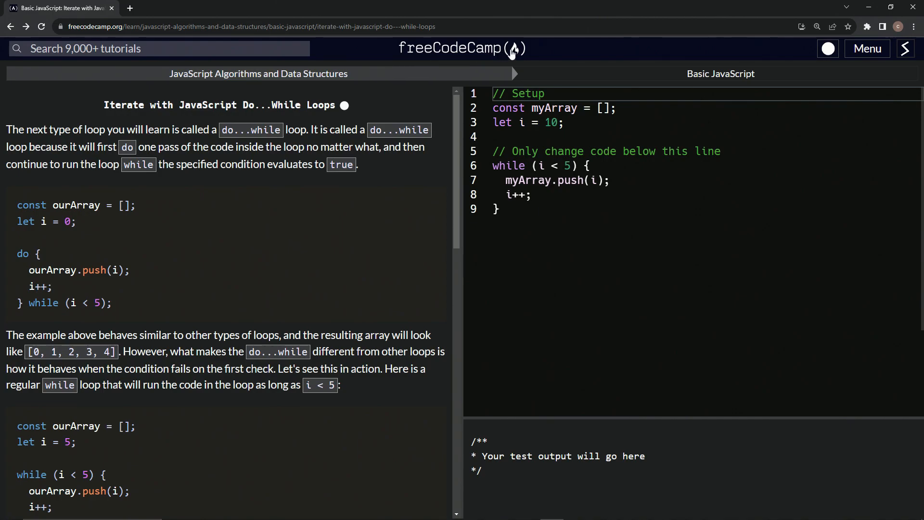
{"action": "mouse_move", "coordinate": [344, 86]}
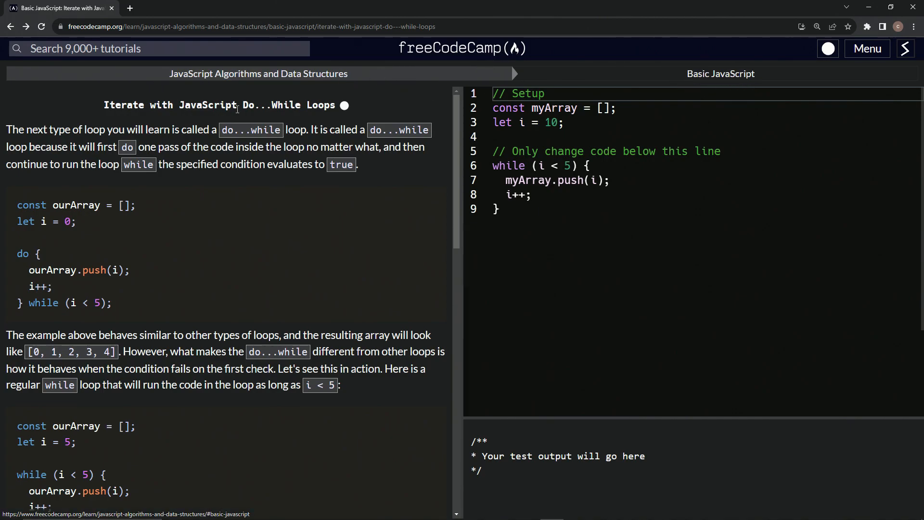
{"action": "mouse_move", "coordinate": [258, 110]}
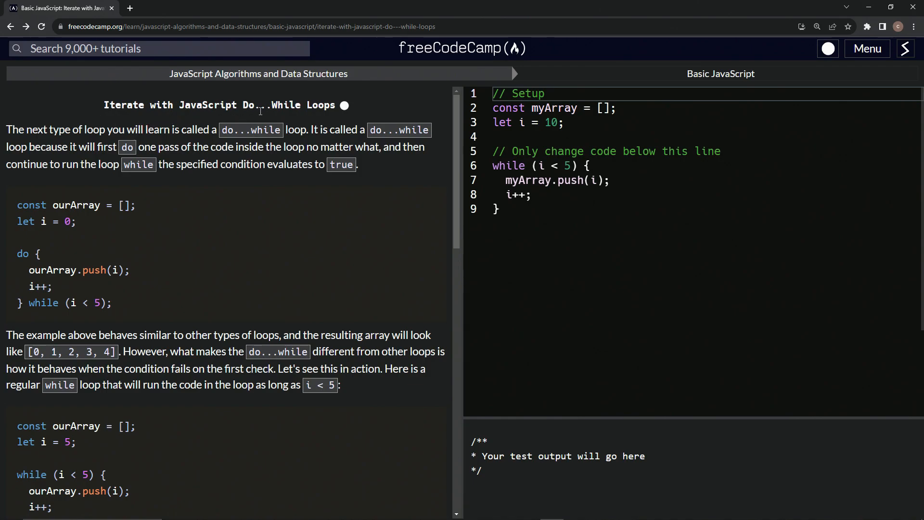
{"action": "mouse_move", "coordinate": [175, 126]}
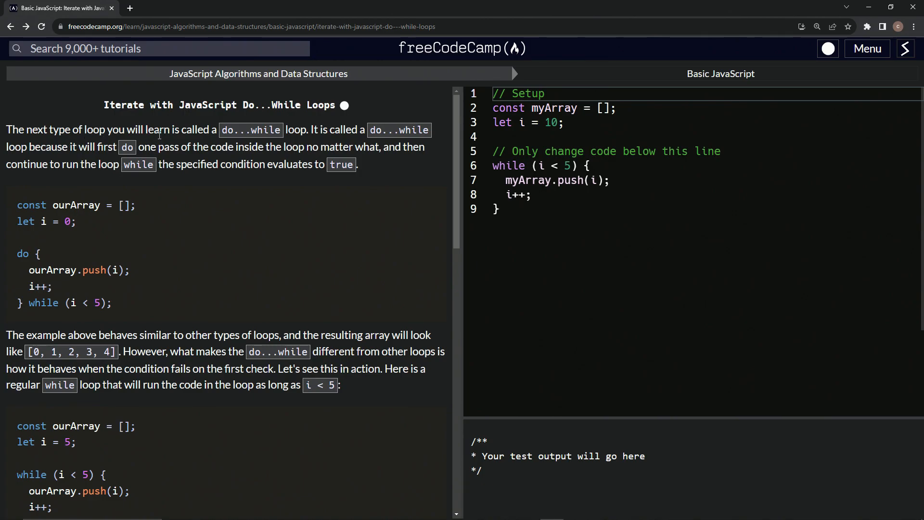
{"action": "mouse_move", "coordinate": [290, 132]}
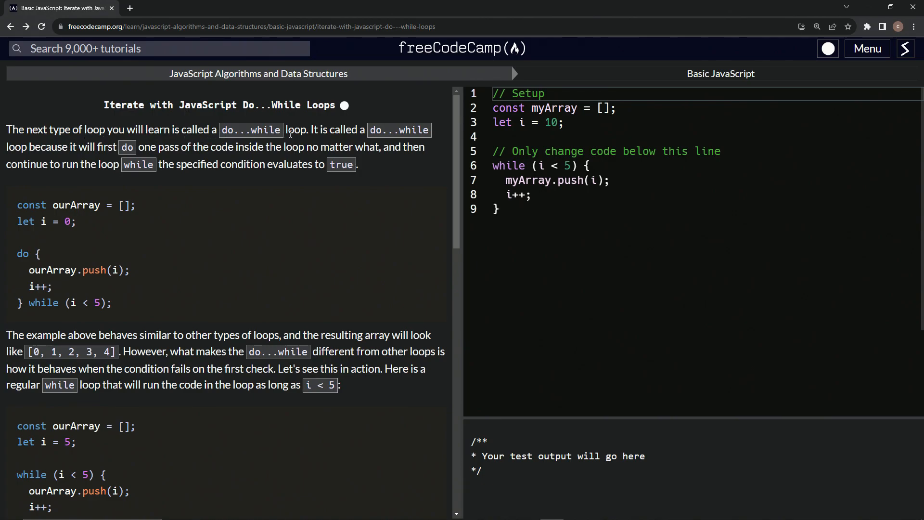
{"action": "mouse_move", "coordinate": [69, 160]}
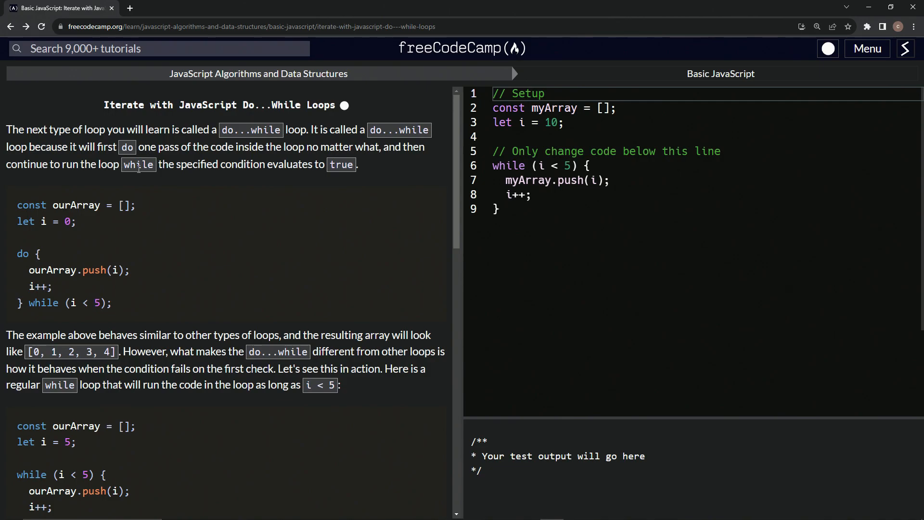
{"action": "mouse_move", "coordinate": [229, 176]}
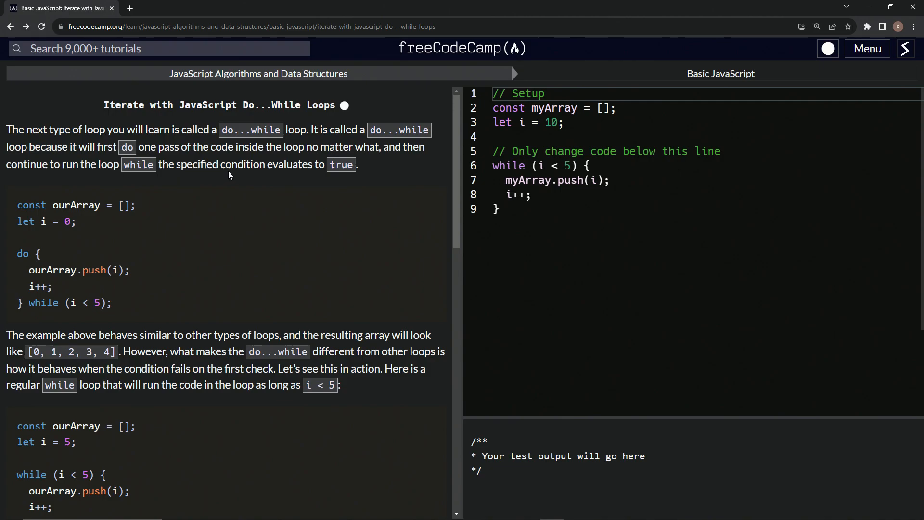
{"action": "mouse_move", "coordinate": [289, 179]}
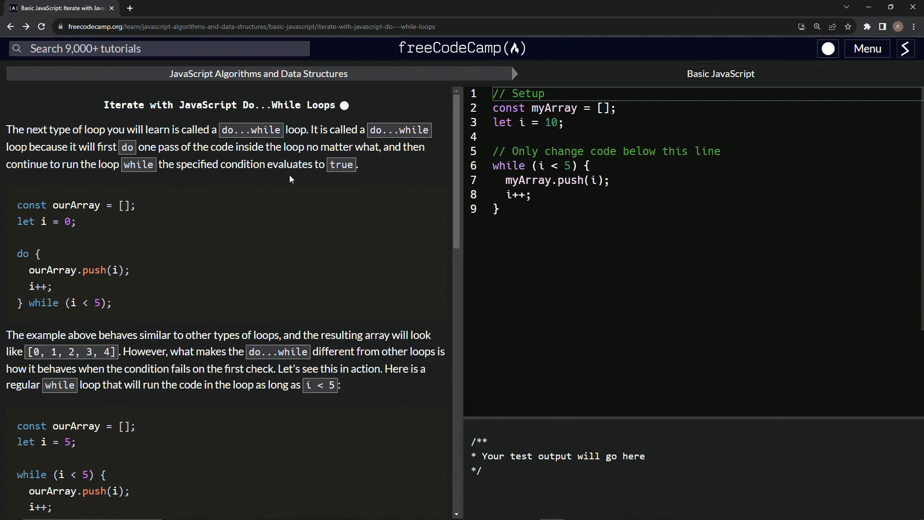
{"action": "mouse_move", "coordinate": [295, 176]}
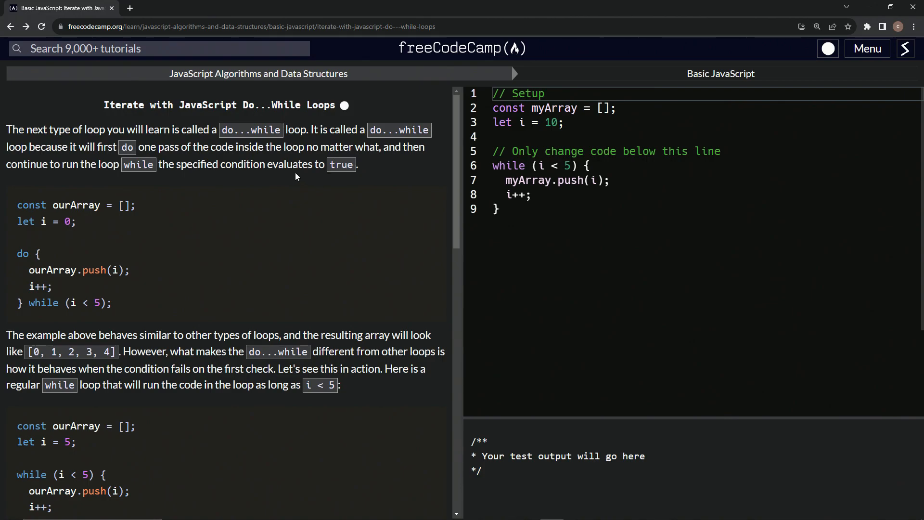
{"action": "mouse_move", "coordinate": [188, 185]}
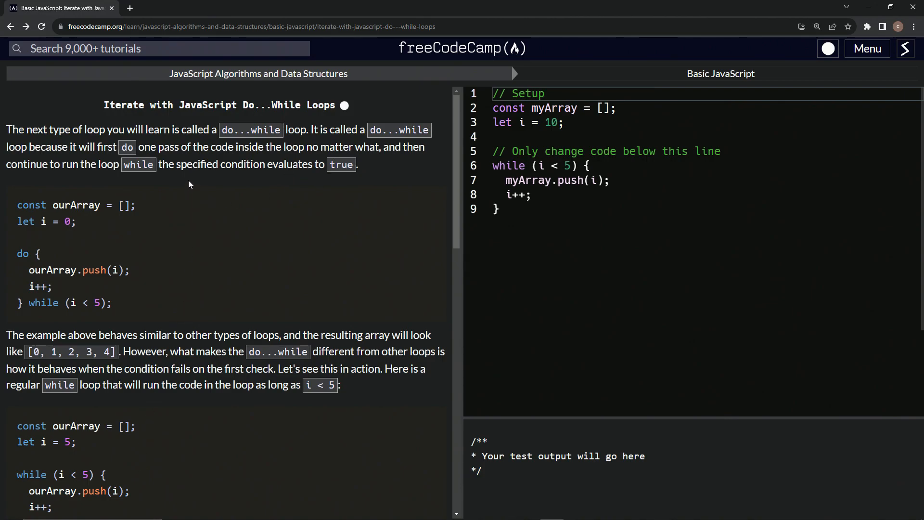
{"action": "mouse_move", "coordinate": [201, 220]}
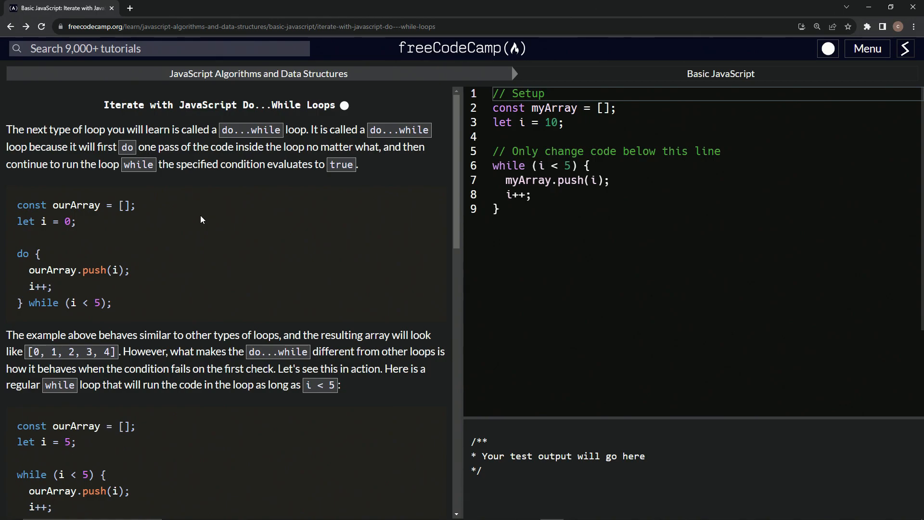
{"action": "mouse_move", "coordinate": [906, 48]}
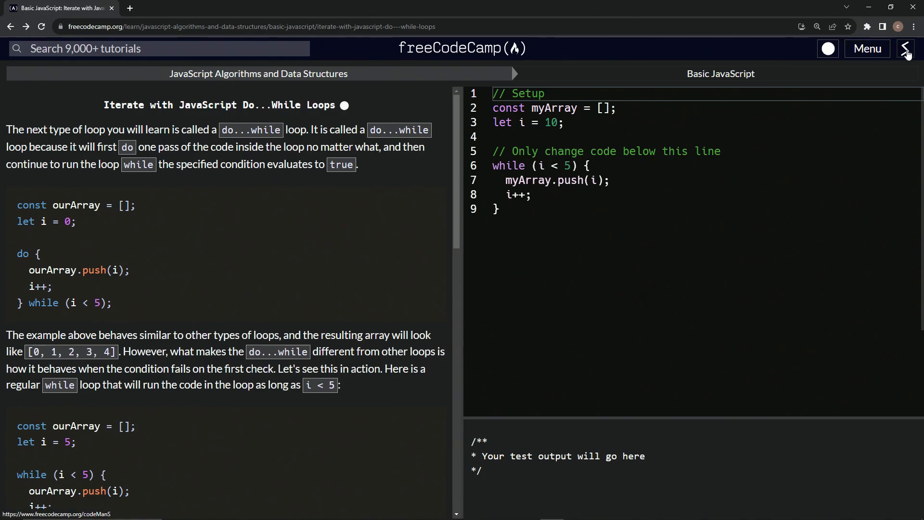
{"action": "mouse_move", "coordinate": [371, 224]}
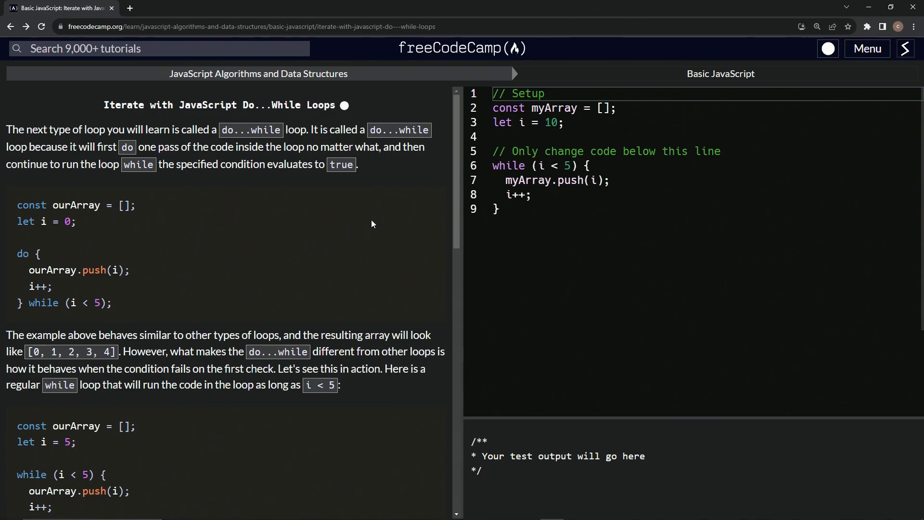
{"action": "mouse_move", "coordinate": [427, 208]}
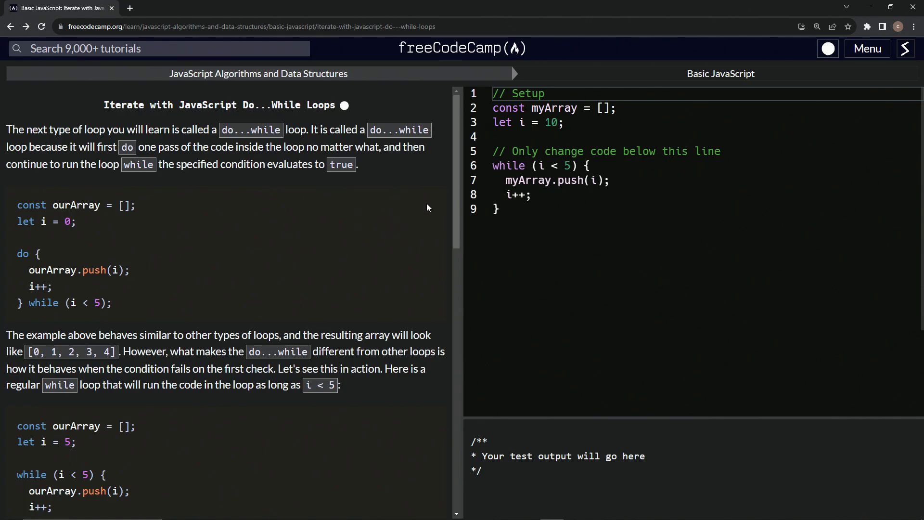
{"action": "mouse_move", "coordinate": [419, 214]}
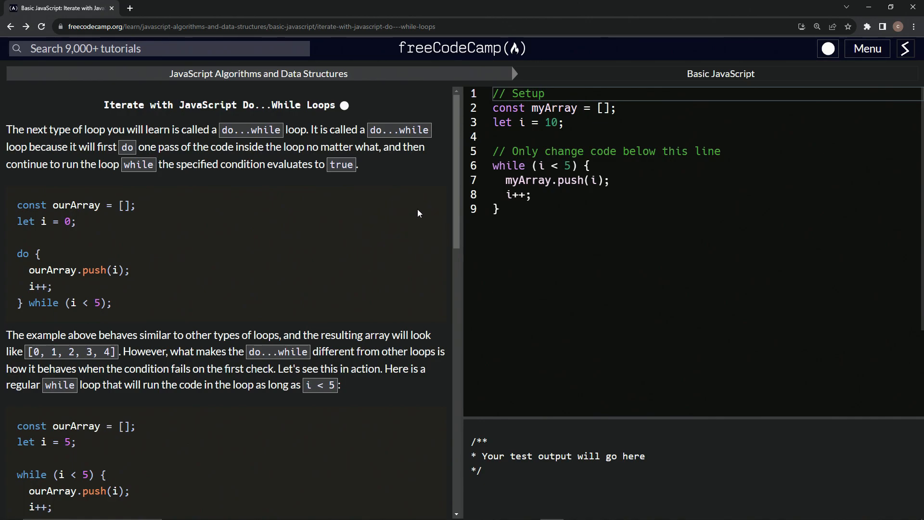
{"action": "mouse_move", "coordinate": [436, 199]}
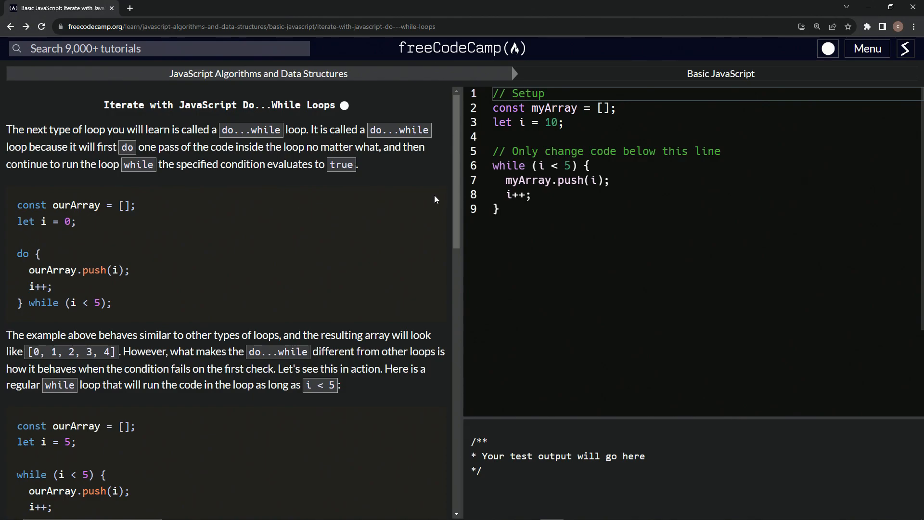
{"action": "mouse_move", "coordinate": [272, 236]}
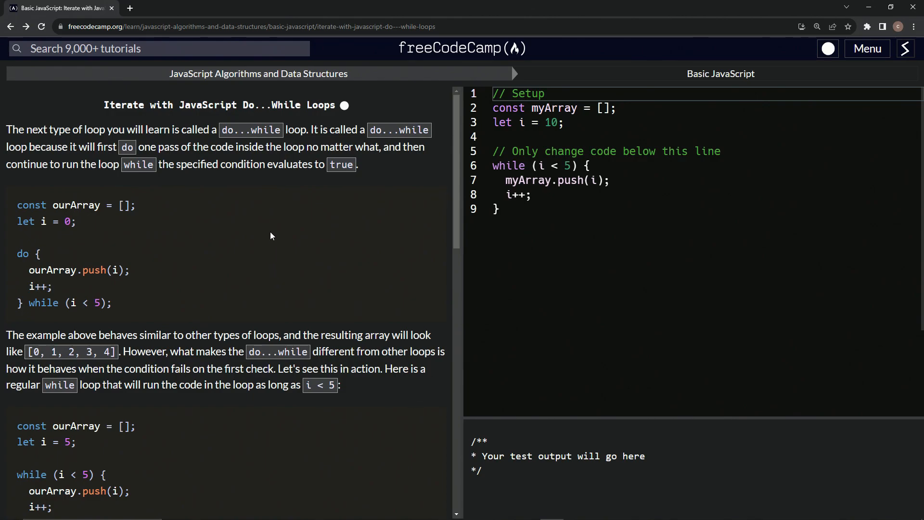
{"action": "mouse_move", "coordinate": [320, 214]}
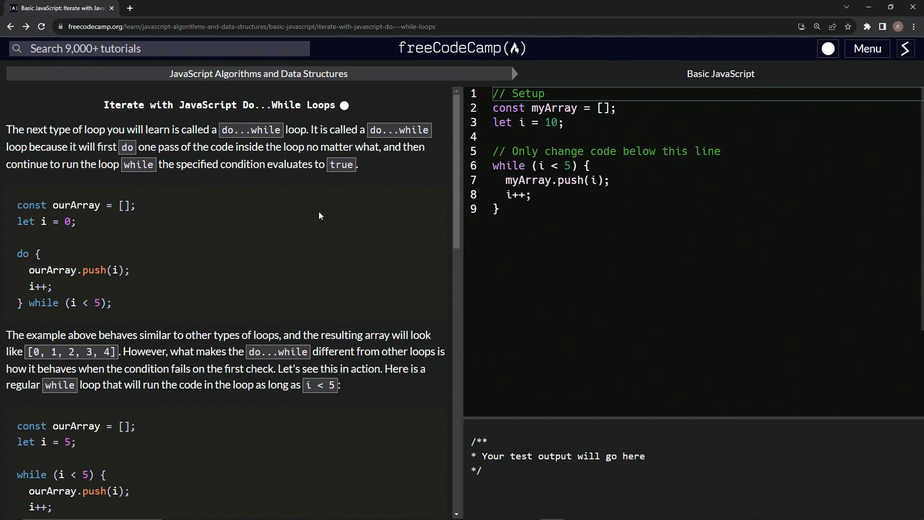
{"action": "mouse_move", "coordinate": [86, 314]}
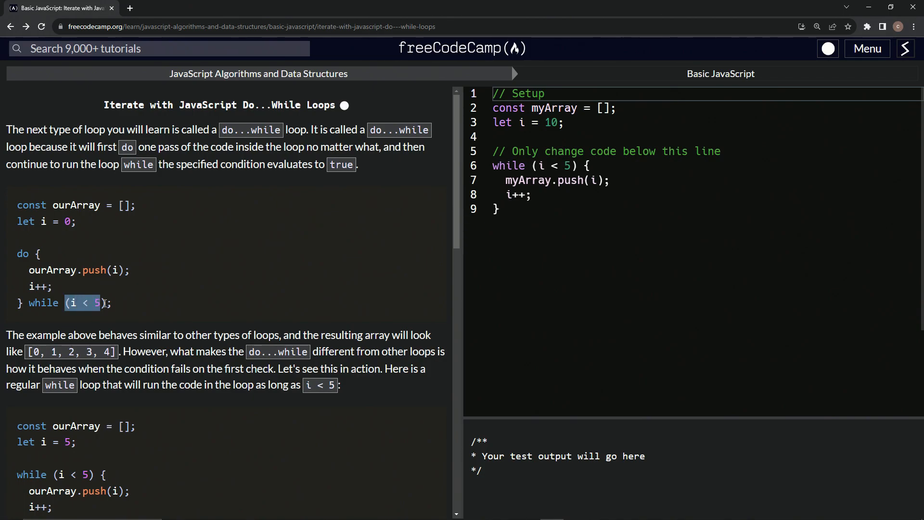
Step: Read through the do...while lesson text and locate the loop in the editor
{"action": "left_click", "coordinate": [112, 303]}
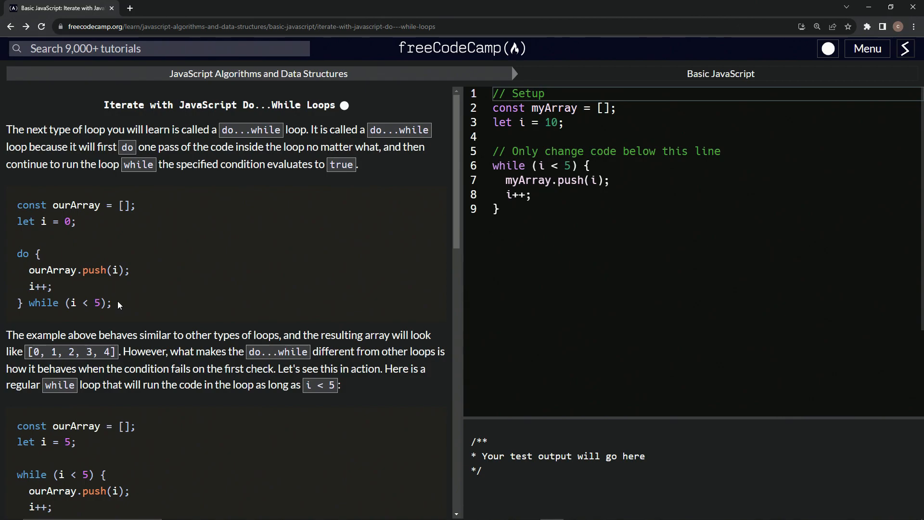
{"action": "mouse_move", "coordinate": [294, 246]}
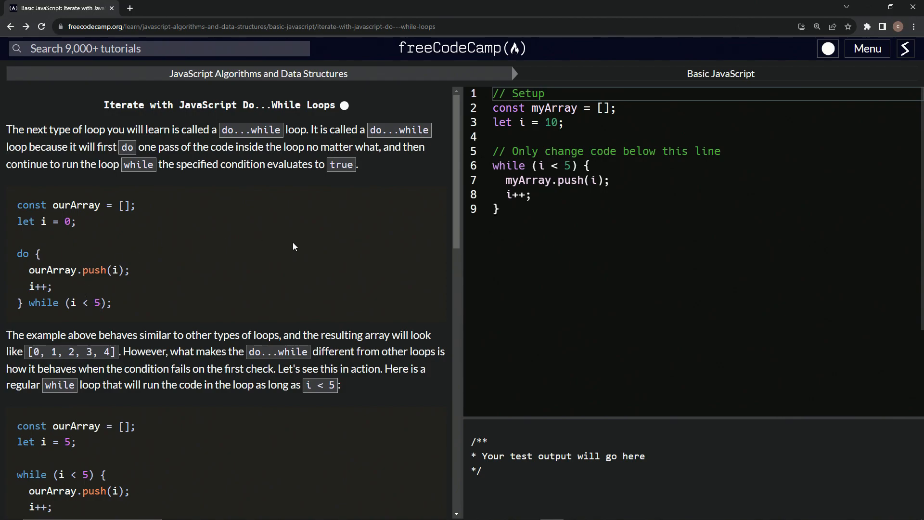
{"action": "mouse_move", "coordinate": [250, 220]}
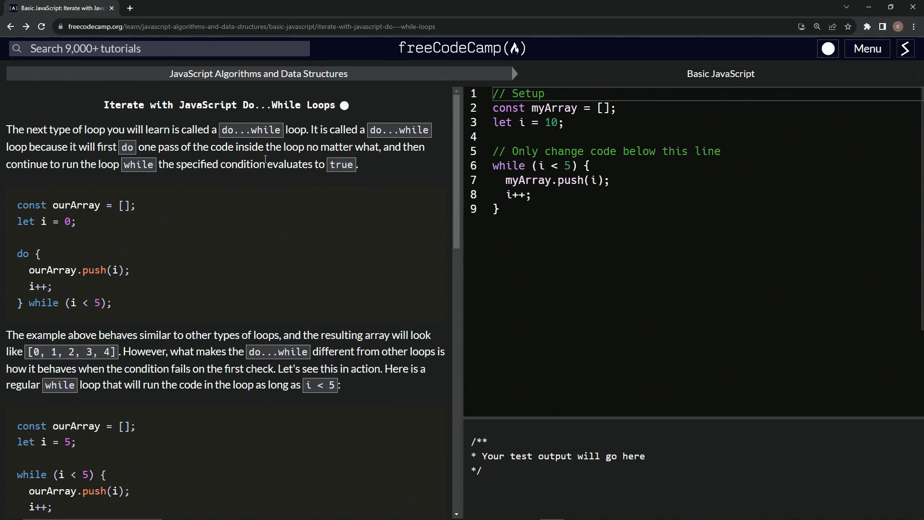
{"action": "mouse_move", "coordinate": [110, 203]}
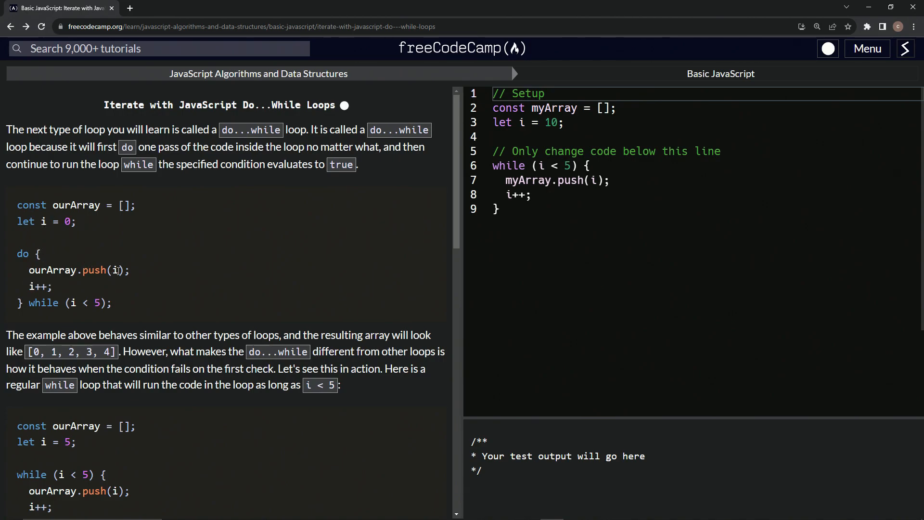
{"action": "mouse_move", "coordinate": [50, 293]}
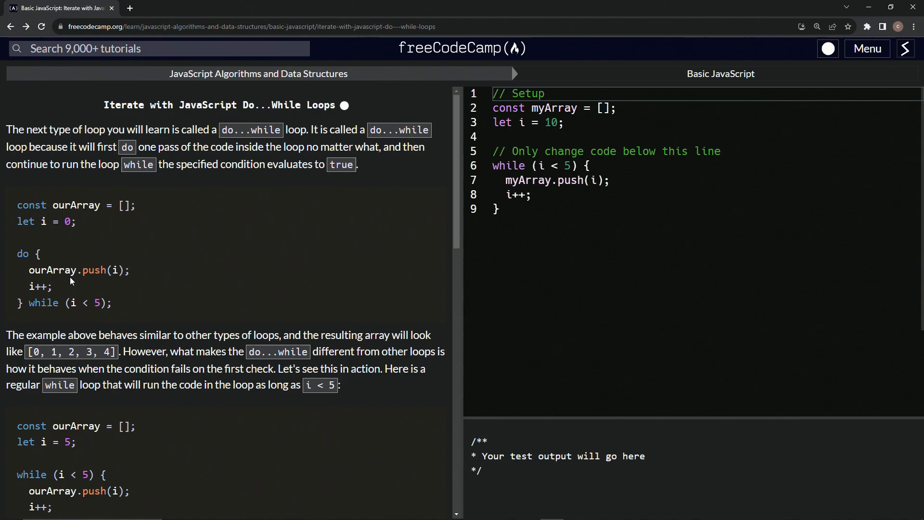
{"action": "mouse_move", "coordinate": [125, 339]}
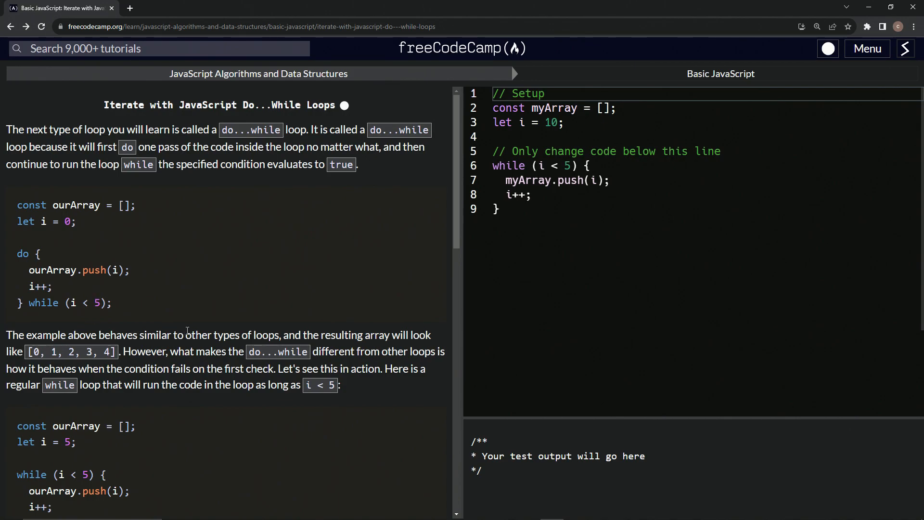
{"action": "mouse_move", "coordinate": [326, 330]}
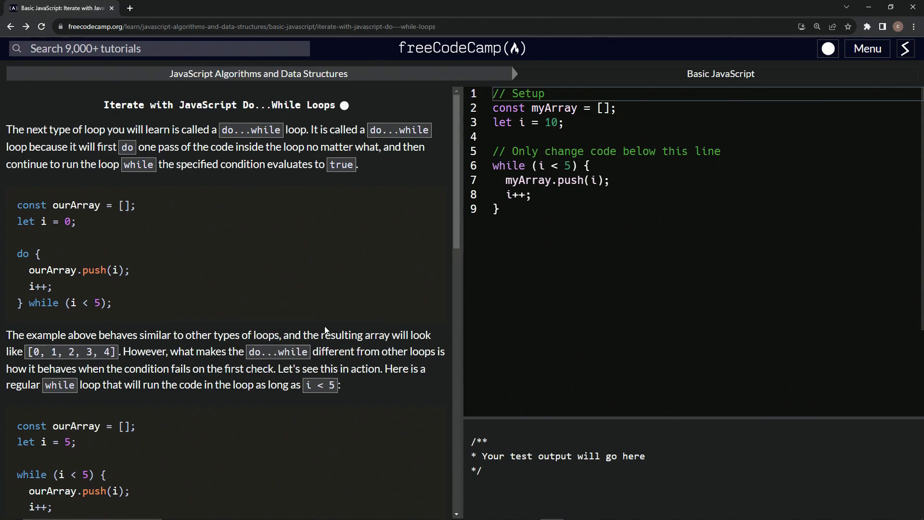
{"action": "mouse_move", "coordinate": [69, 380]}
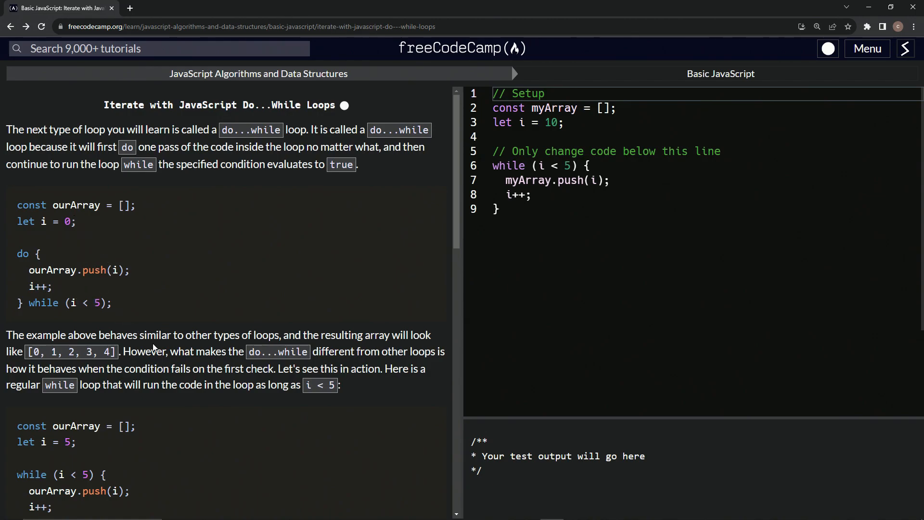
{"action": "mouse_move", "coordinate": [368, 352]}
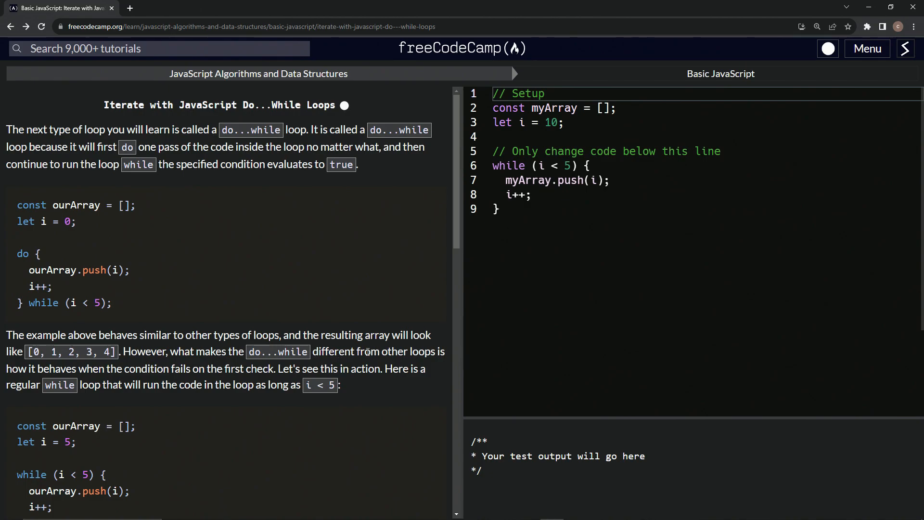
{"action": "mouse_move", "coordinate": [83, 374]}
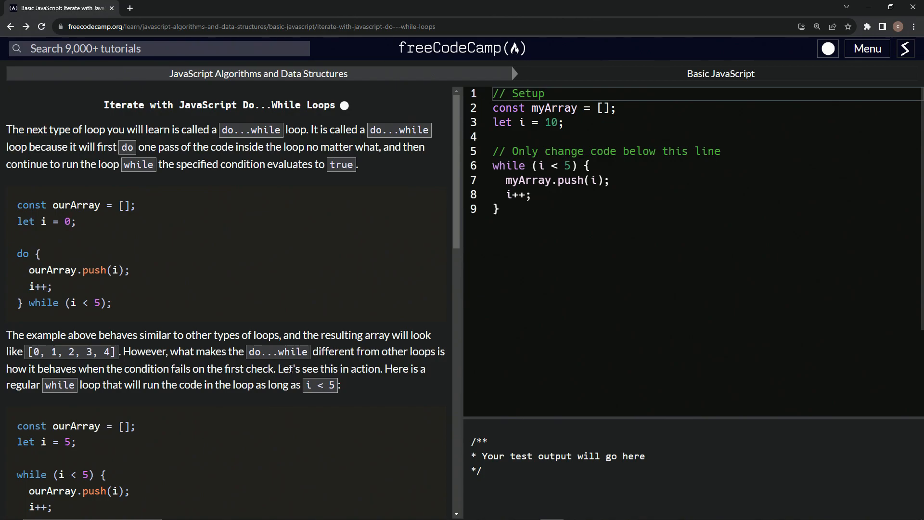
{"action": "scroll", "scroll_direction": "down", "scroll_amount": 3}
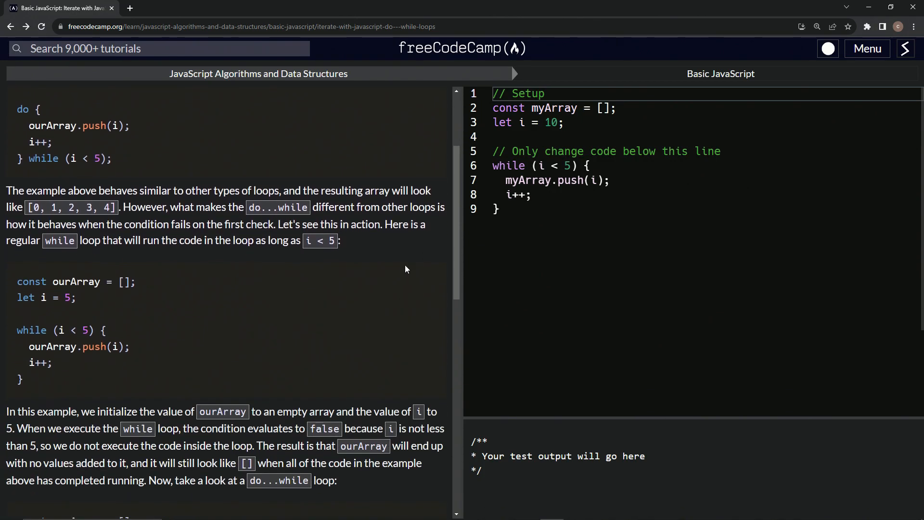
{"action": "mouse_move", "coordinate": [117, 252]}
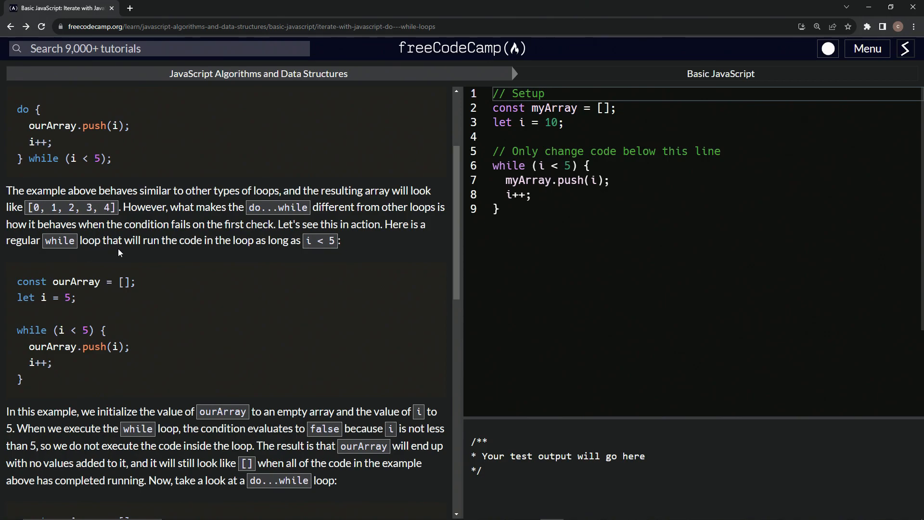
{"action": "mouse_move", "coordinate": [279, 252]}
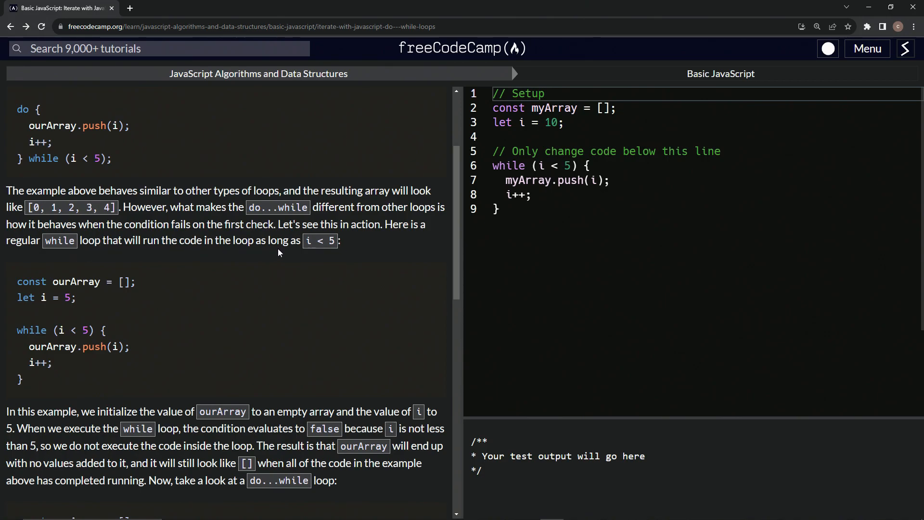
{"action": "mouse_move", "coordinate": [151, 281]}
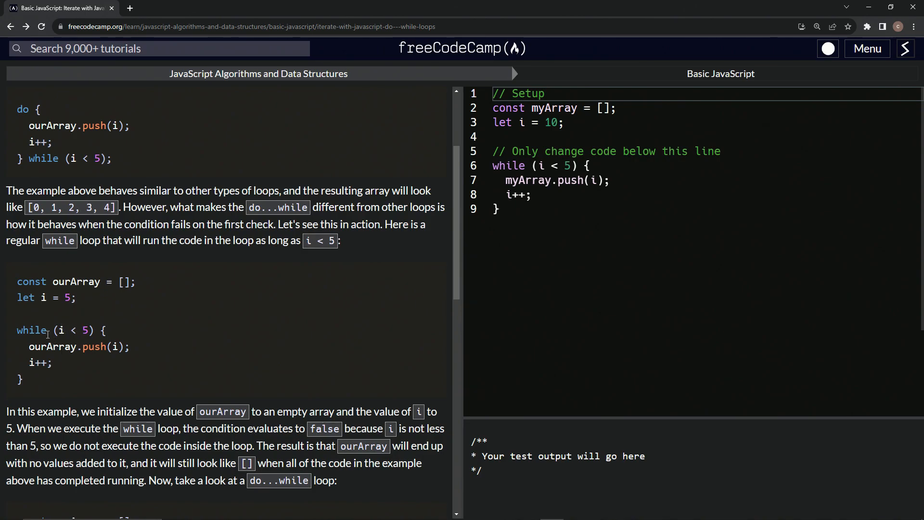
{"action": "mouse_move", "coordinate": [64, 358]}
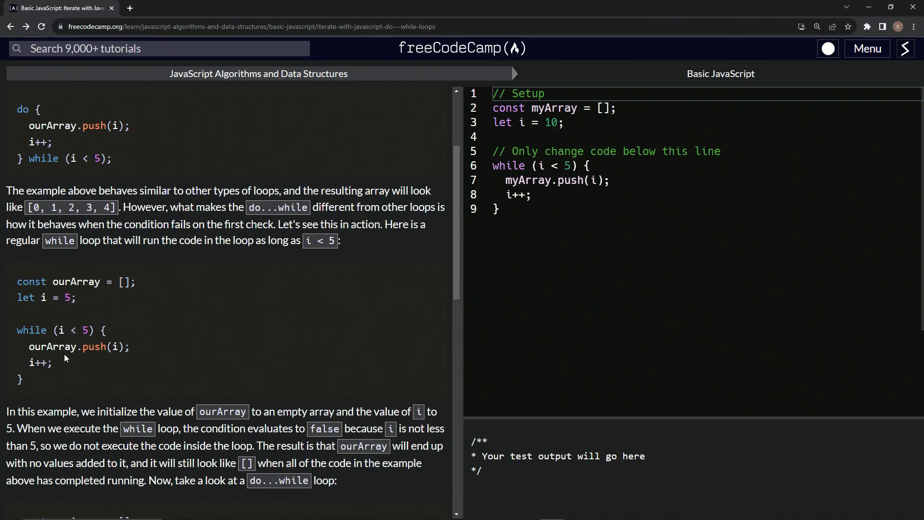
{"action": "scroll", "scroll_direction": "down", "scroll_amount": 3}
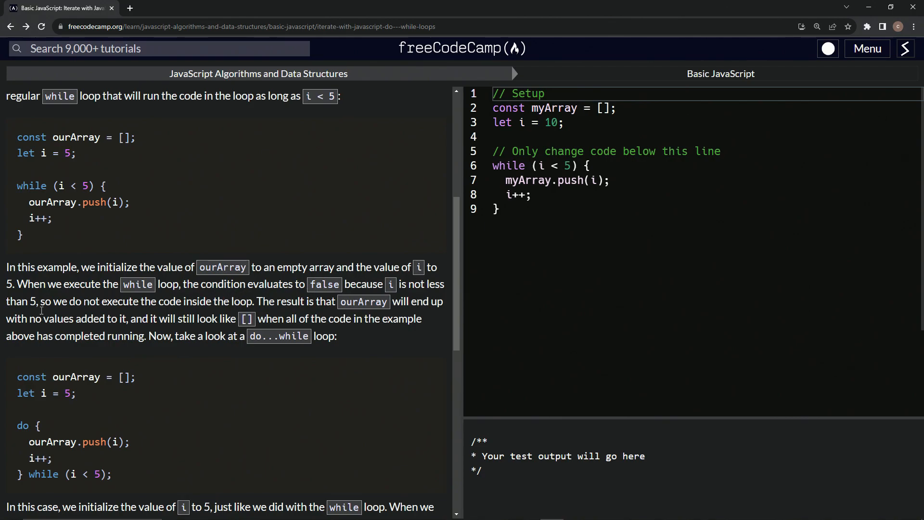
{"action": "mouse_move", "coordinate": [179, 300]}
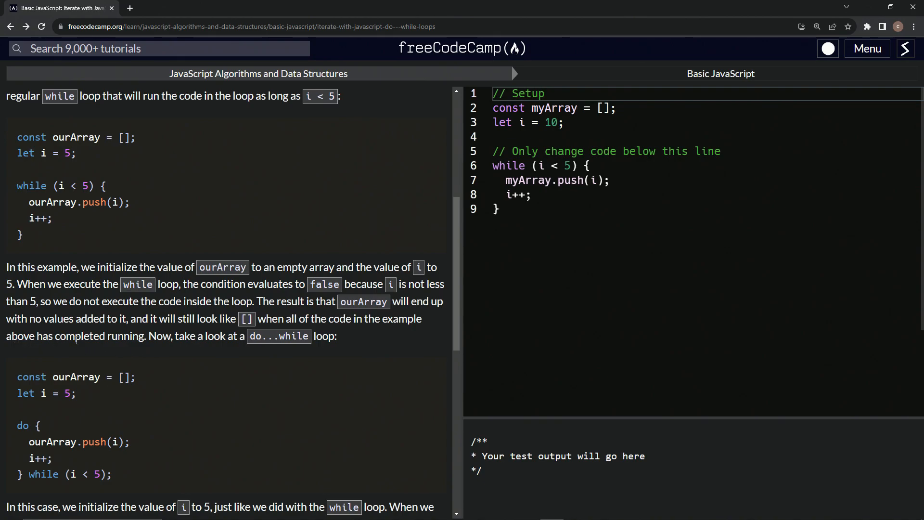
{"action": "mouse_move", "coordinate": [218, 342]}
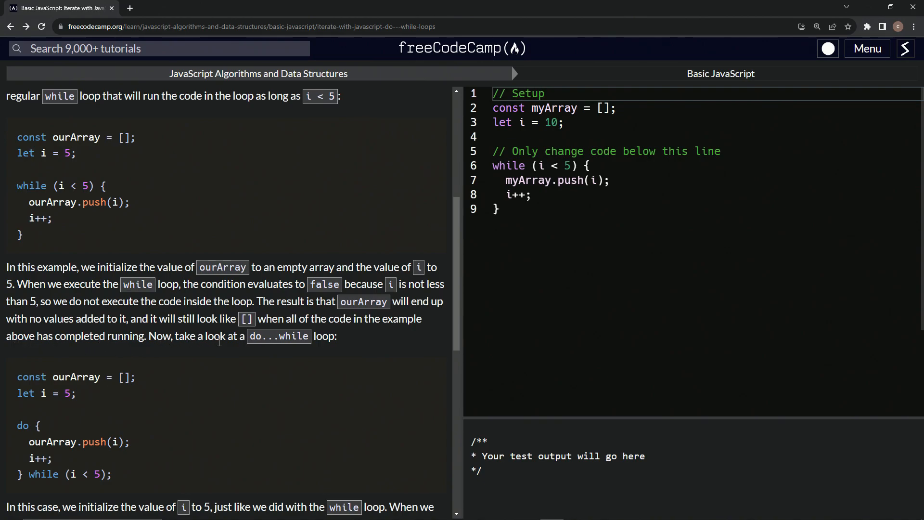
{"action": "scroll", "scroll_direction": "down", "scroll_amount": 3}
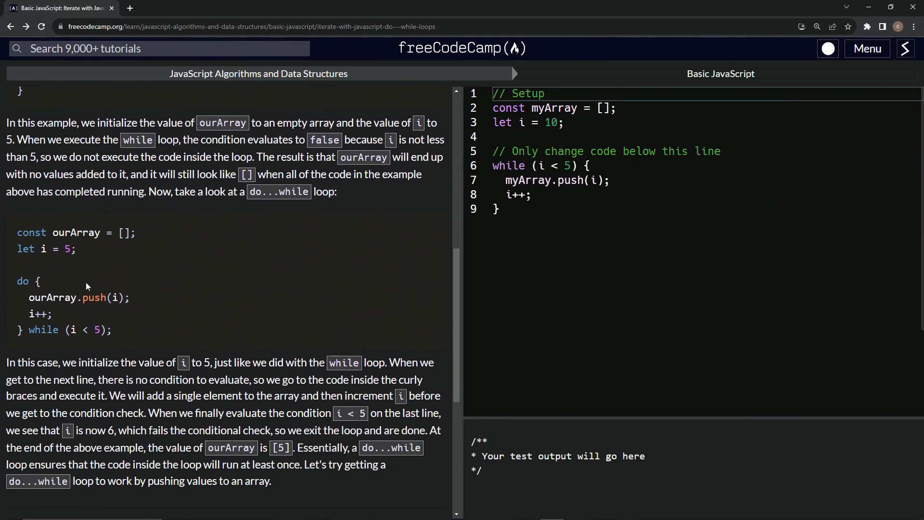
{"action": "mouse_move", "coordinate": [116, 244]}
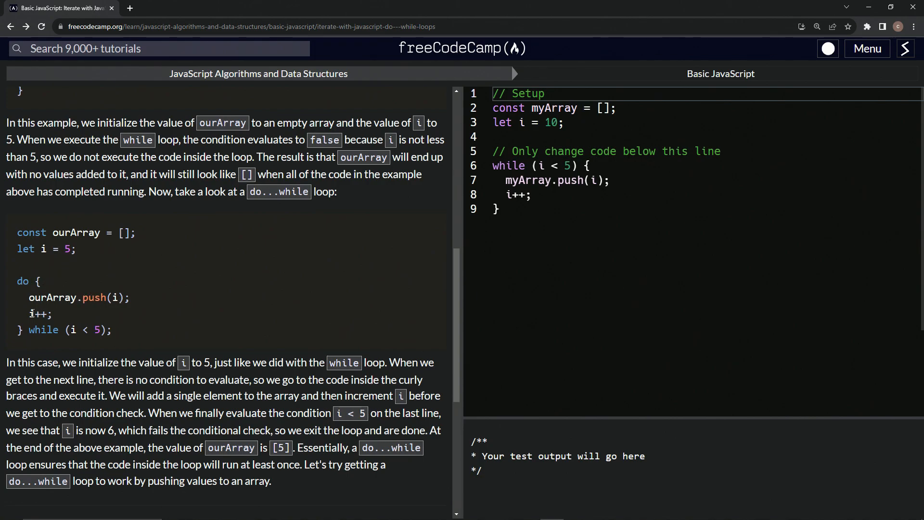
{"action": "double_click", "coordinate": [40, 314]}
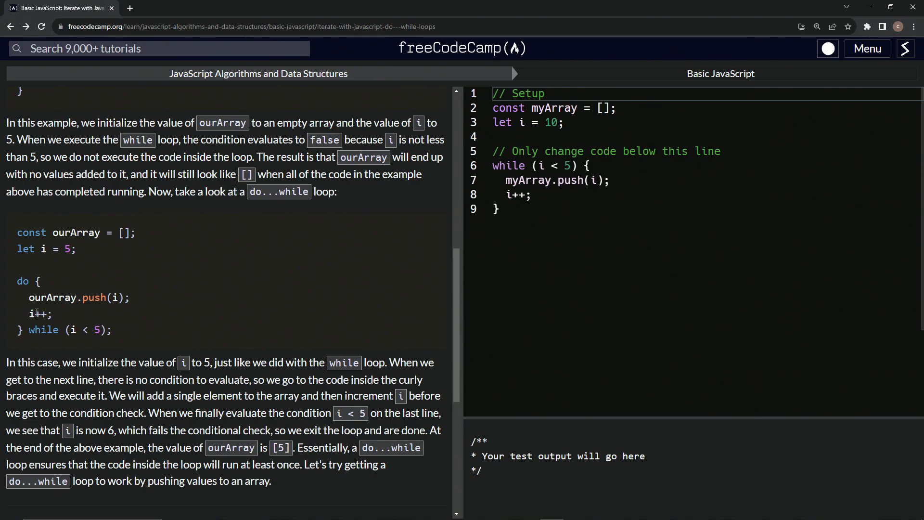
{"action": "mouse_move", "coordinate": [77, 258]}
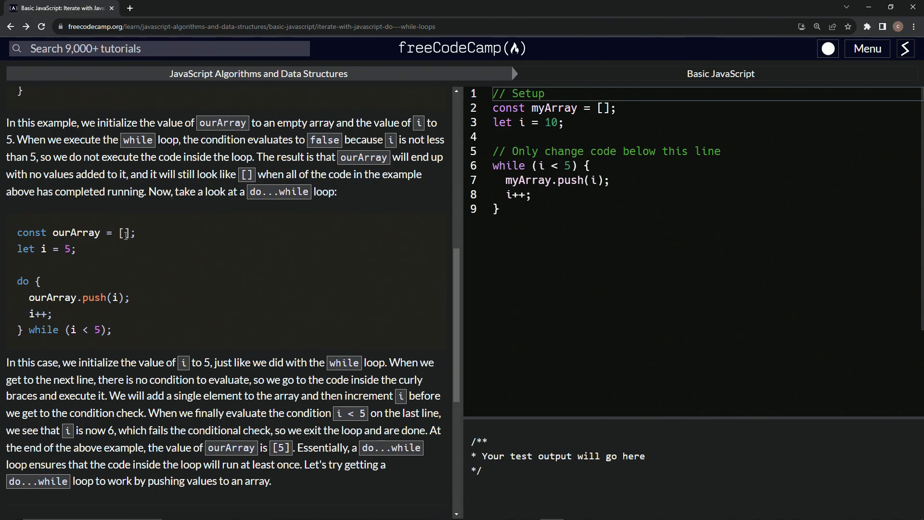
{"action": "mouse_move", "coordinate": [123, 239]}
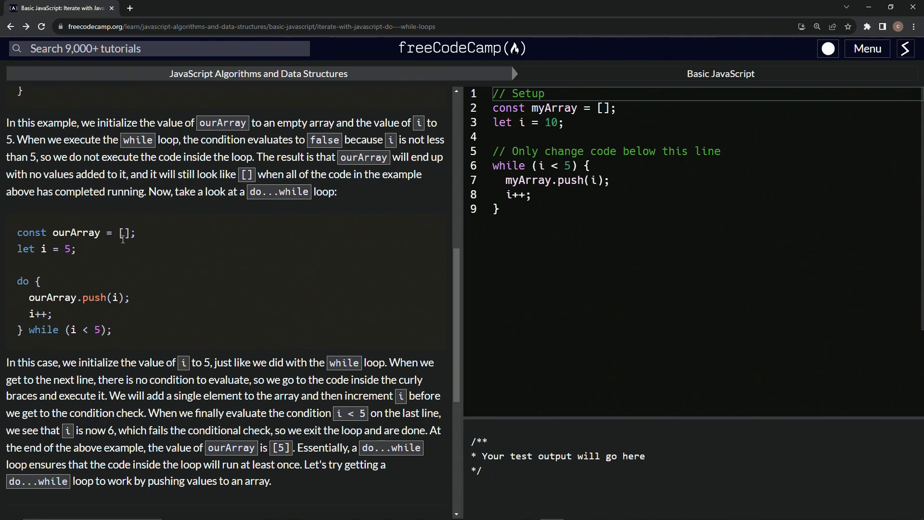
{"action": "scroll", "scroll_direction": "down", "scroll_amount": 3}
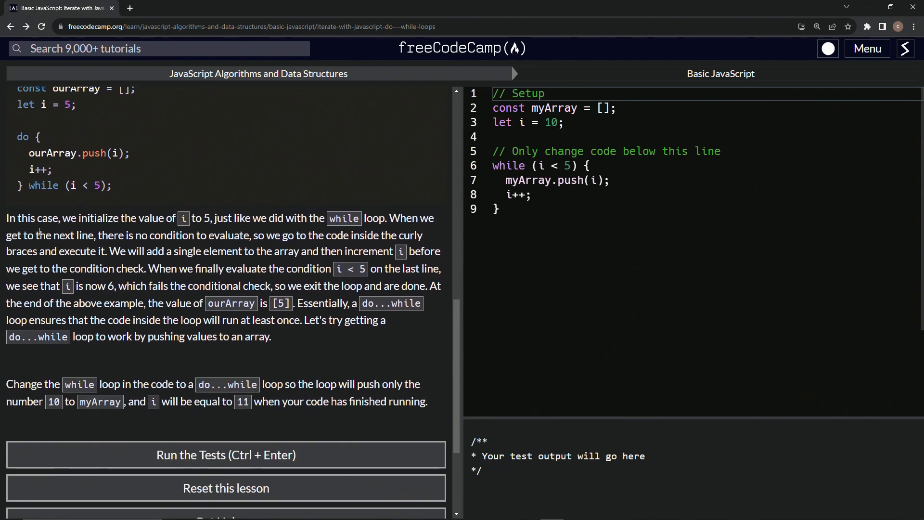
{"action": "mouse_move", "coordinate": [116, 211]}
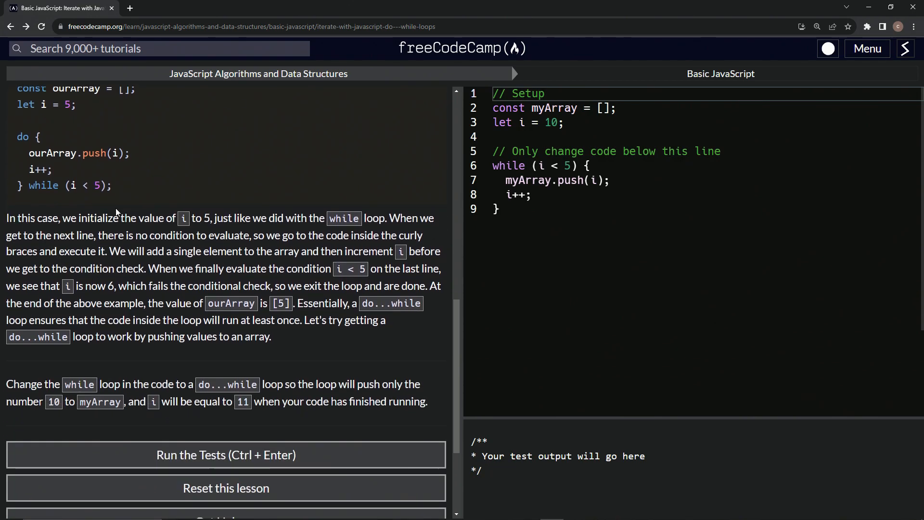
{"action": "mouse_move", "coordinate": [224, 206]}
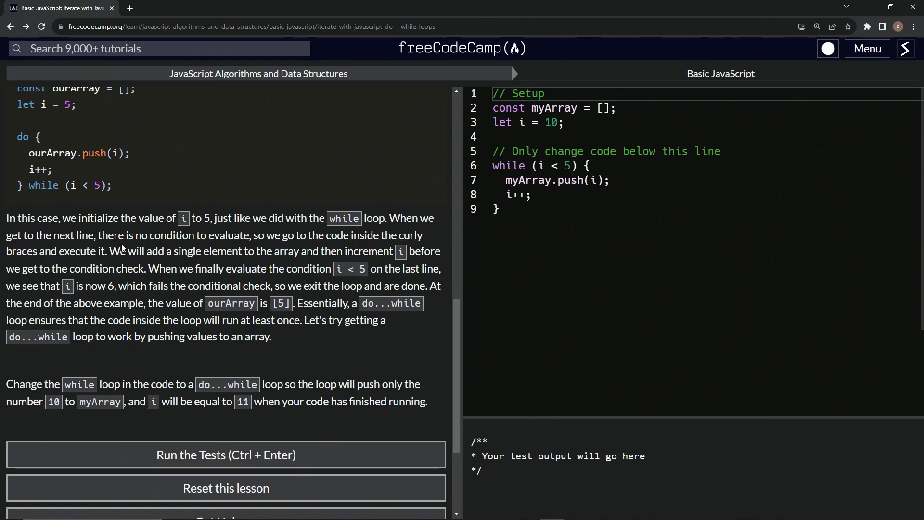
{"action": "mouse_move", "coordinate": [344, 213]}
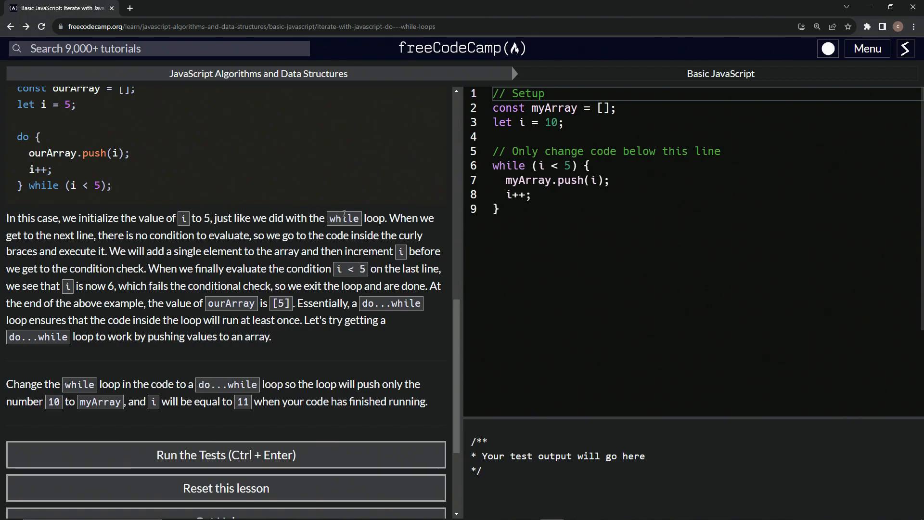
{"action": "mouse_move", "coordinate": [84, 235]}
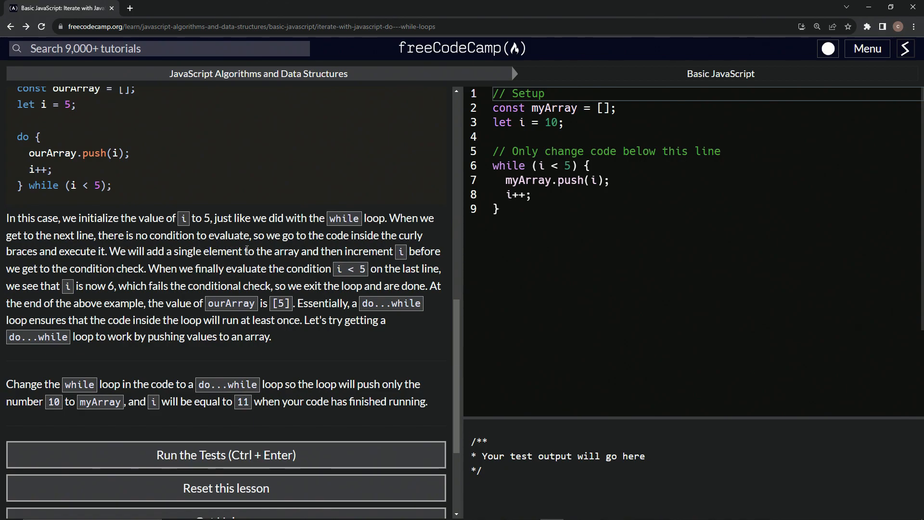
{"action": "mouse_move", "coordinate": [117, 289]}
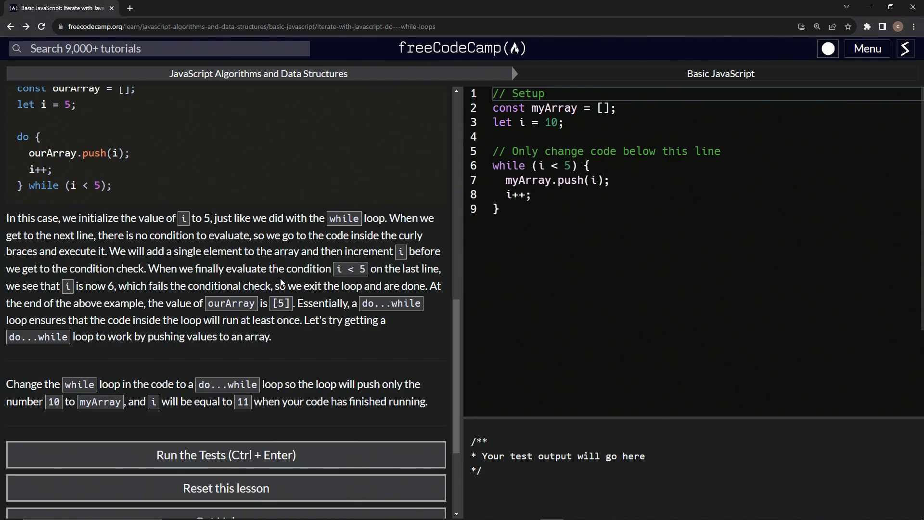
{"action": "mouse_move", "coordinate": [106, 289]}
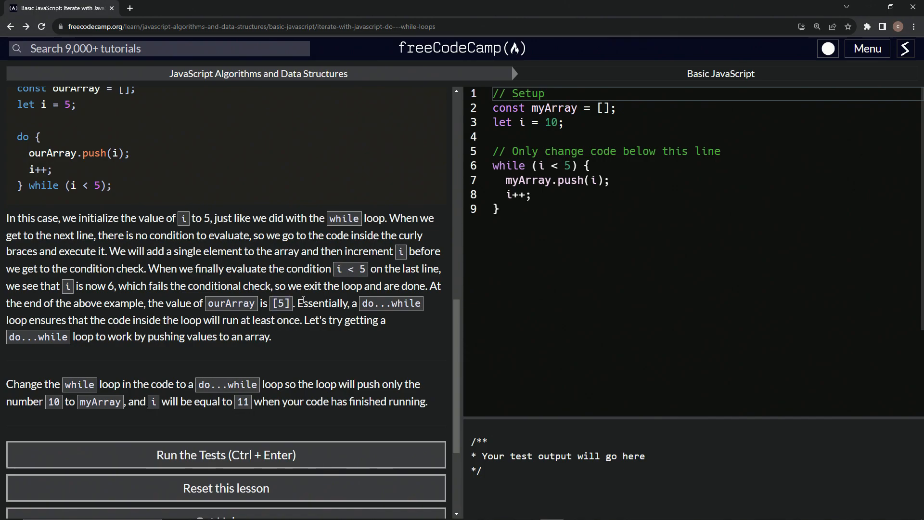
{"action": "mouse_move", "coordinate": [245, 320]}
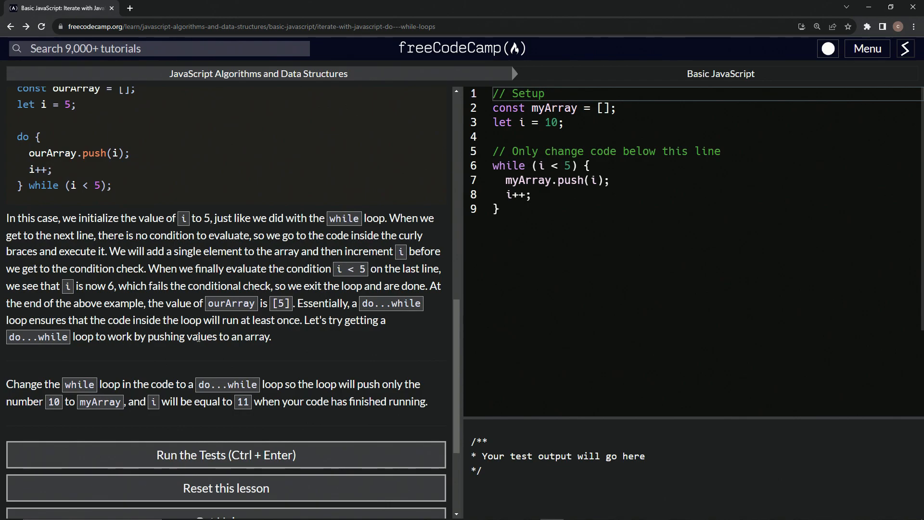
{"action": "scroll", "scroll_direction": "down", "scroll_amount": 3}
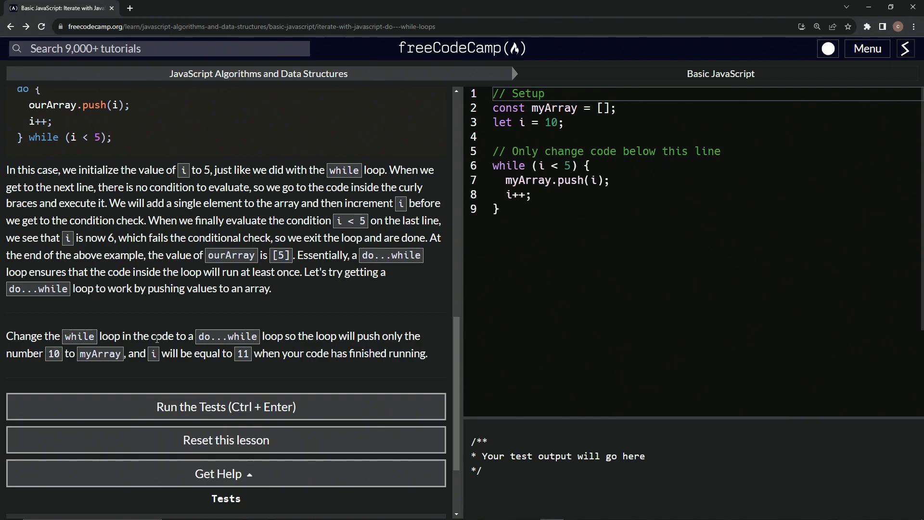
{"action": "mouse_move", "coordinate": [287, 347]}
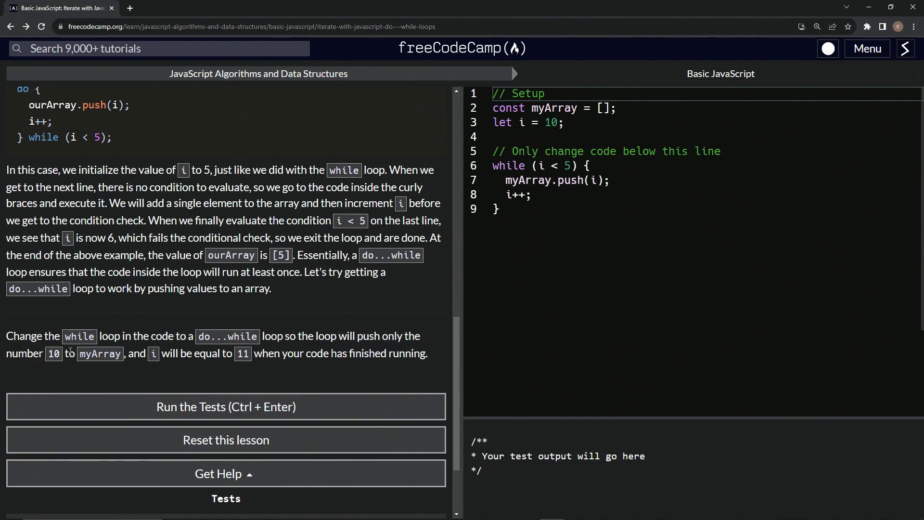
{"action": "mouse_move", "coordinate": [158, 364]}
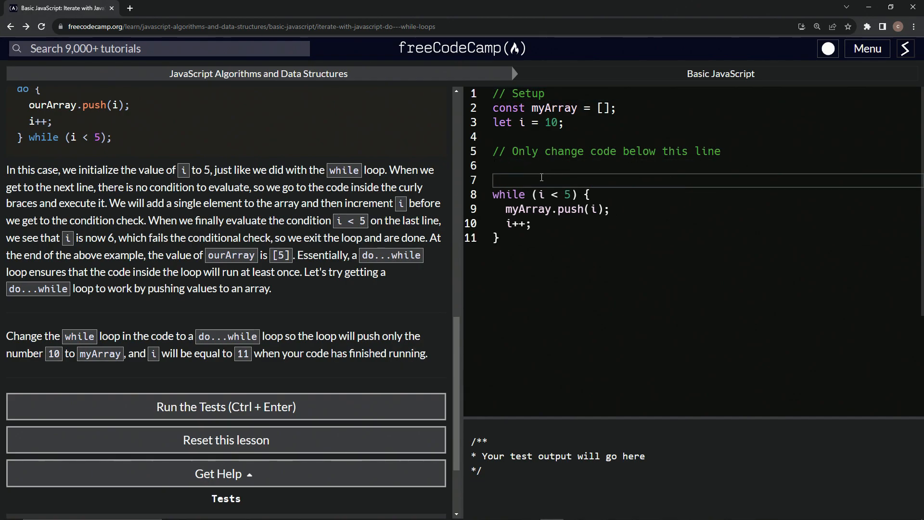
Step: Add 'do' before the loop body so the loop becomes do...while (i < 5)
{"action": "left_click", "coordinate": [511, 165]}
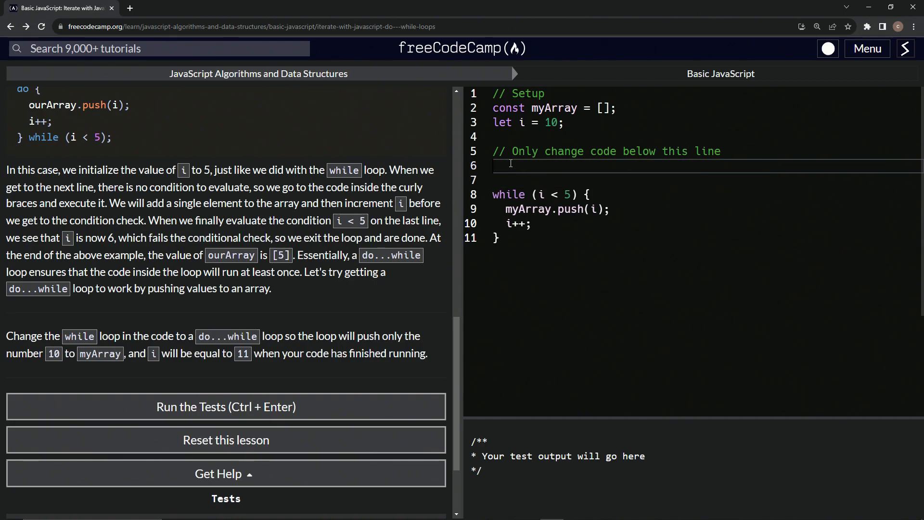
{"action": "type", "text": "do {"}
{"action": "left_click", "coordinate": [705, 238]}
{"action": "type", "text": " while (i < 5)"}
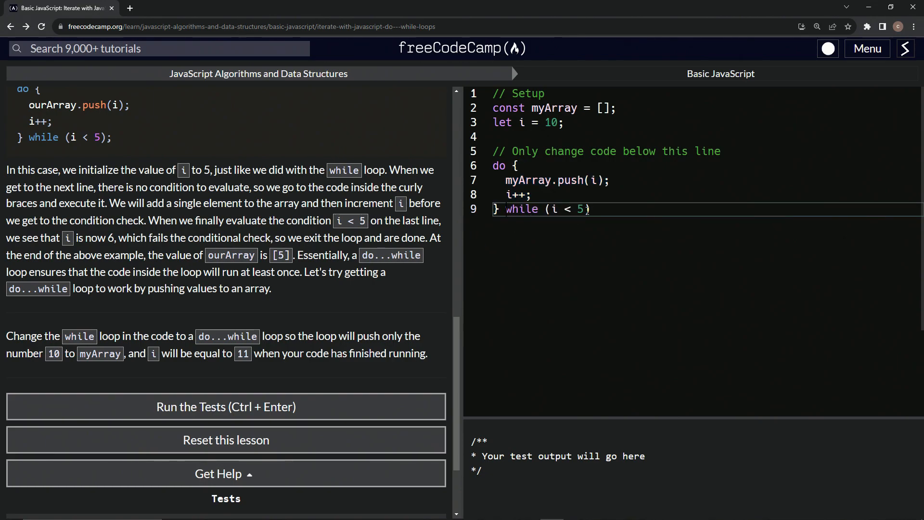
Step: Add console.log(myArray) after the loop and run the tests, logging [ 10 ]
{"action": "scroll", "scroll_direction": "up", "scroll_amount": 3}
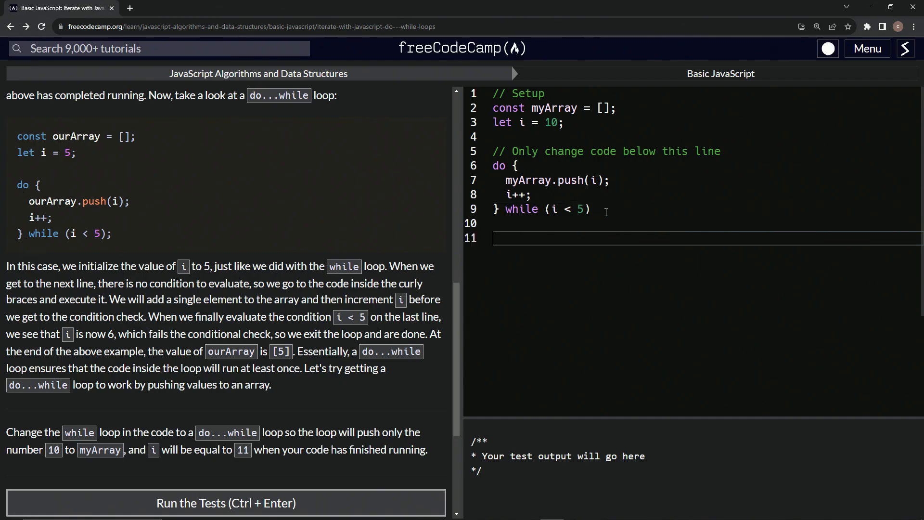
{"action": "type", "text": "console"}
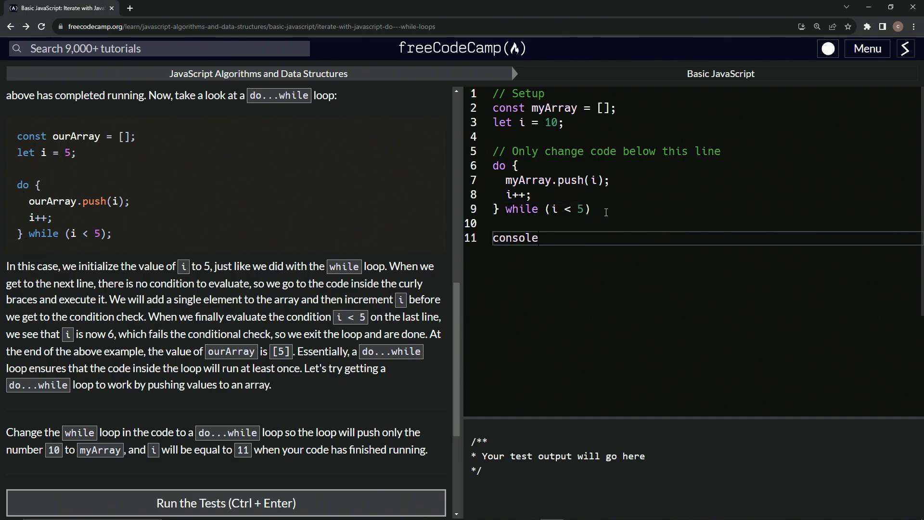
{"action": "type", "text": ".log"}
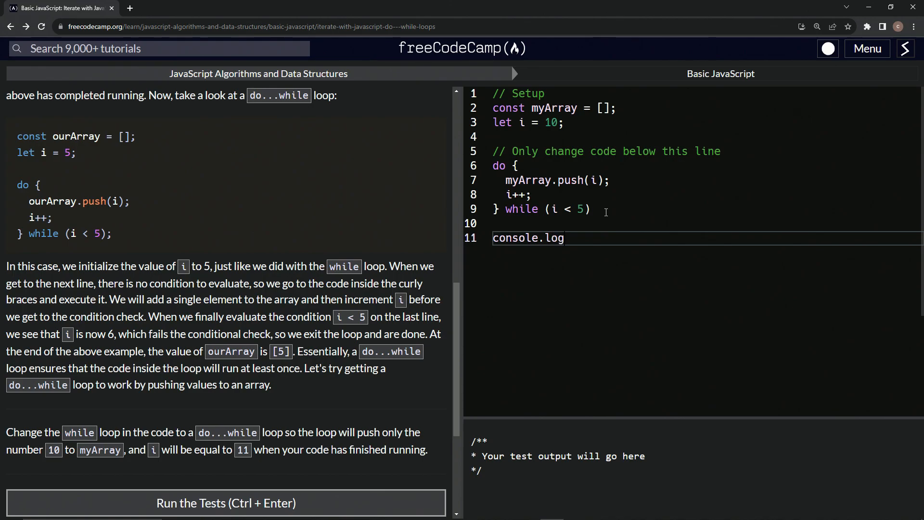
{"action": "type", "text": "(myArr)"}
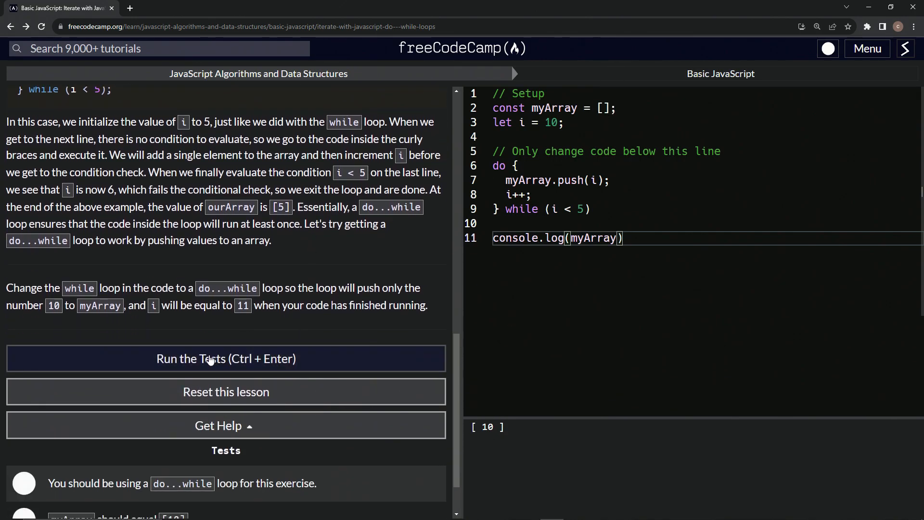
Step: Submit the passing solution and move to 'Replace Loops using Recursion'
{"action": "left_click", "coordinate": [225, 358]}
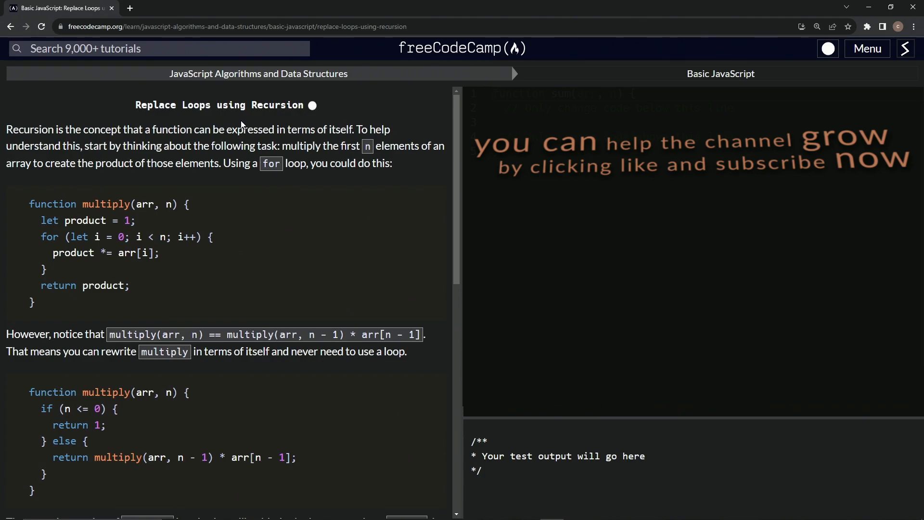
{"action": "mouse_move", "coordinate": [193, 125]}
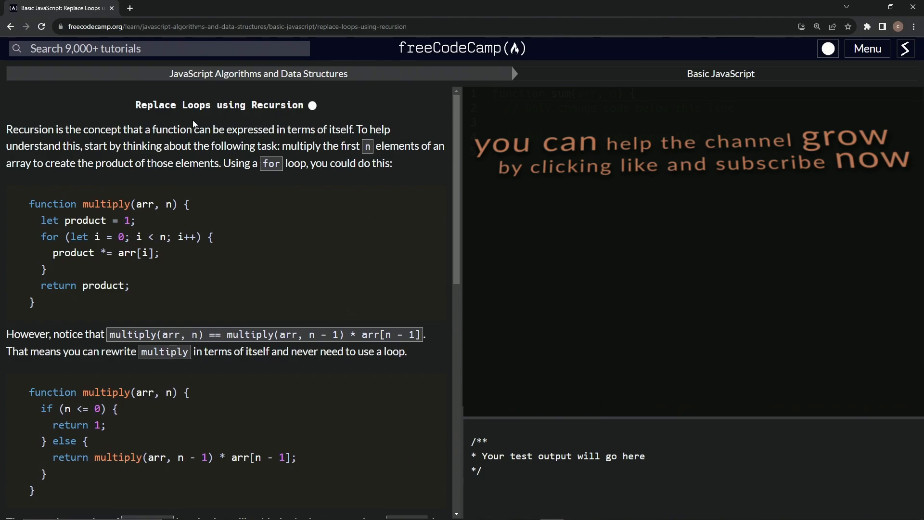